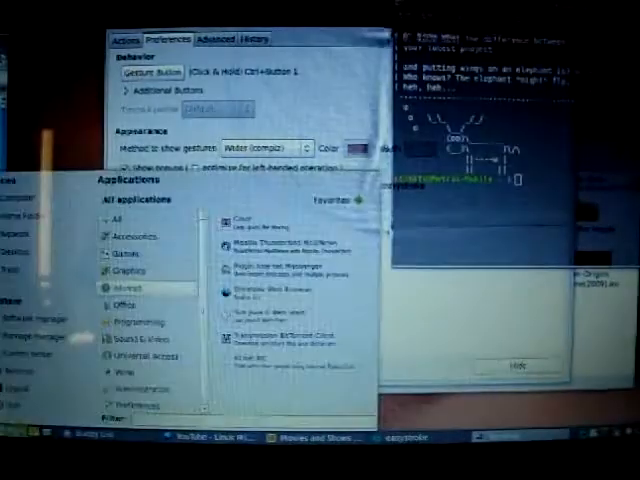
List the programs of another category under All applications in the Mint menu
left_click(124, 304)
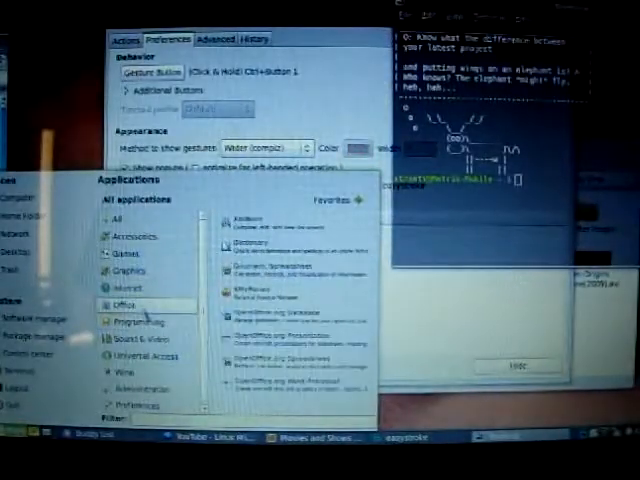
left_click(338, 198)
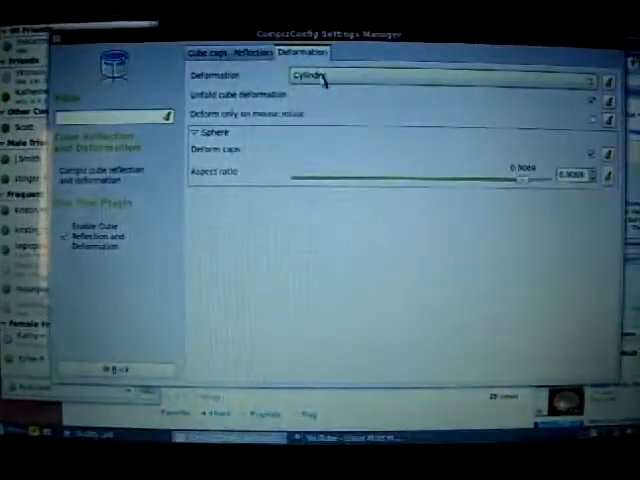
Show the Transparent Cube settings with opacity values for rotating and idle states
left_click(440, 74)
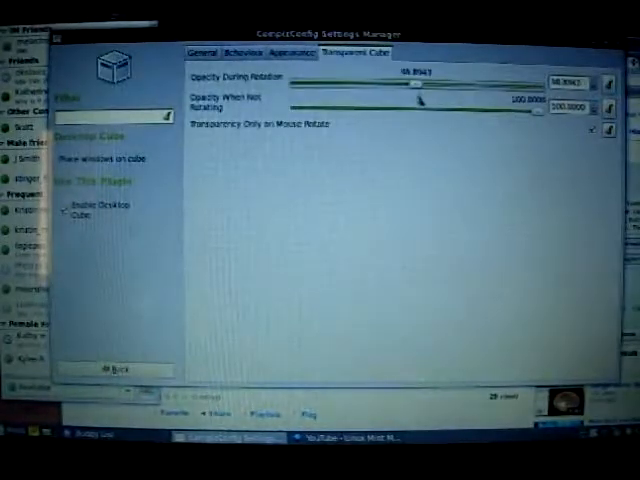
Leave the cube plugin page back to the main plugin overview of Desktop and Effects
left_click(116, 368)
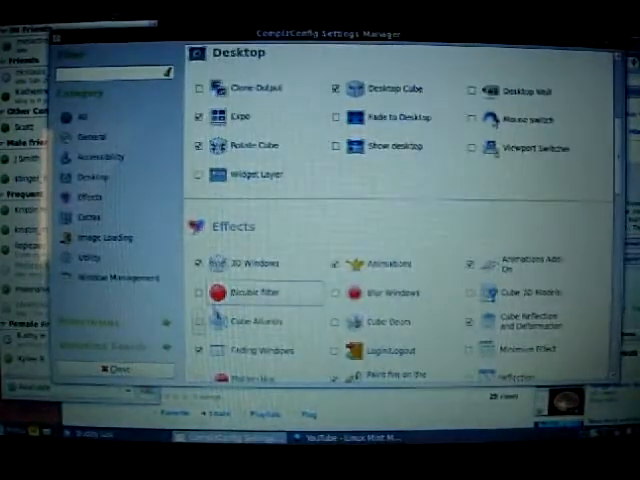